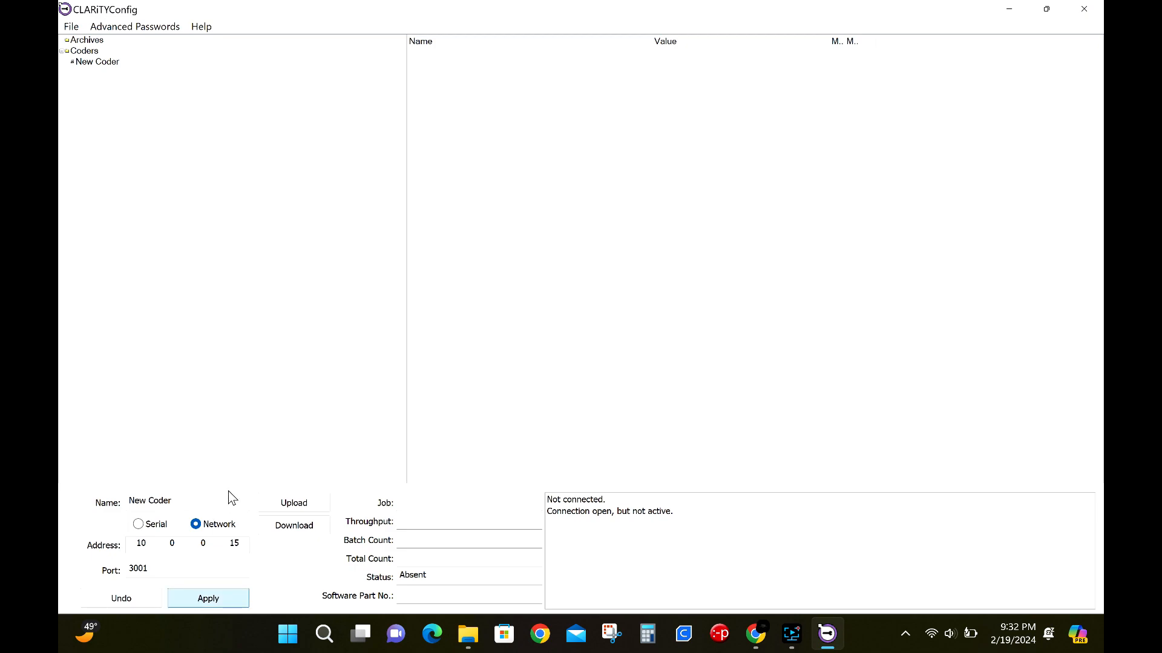
# - Upload the New Coder's parameters and expand the Devices parameter group
pyautogui.click(293, 503)
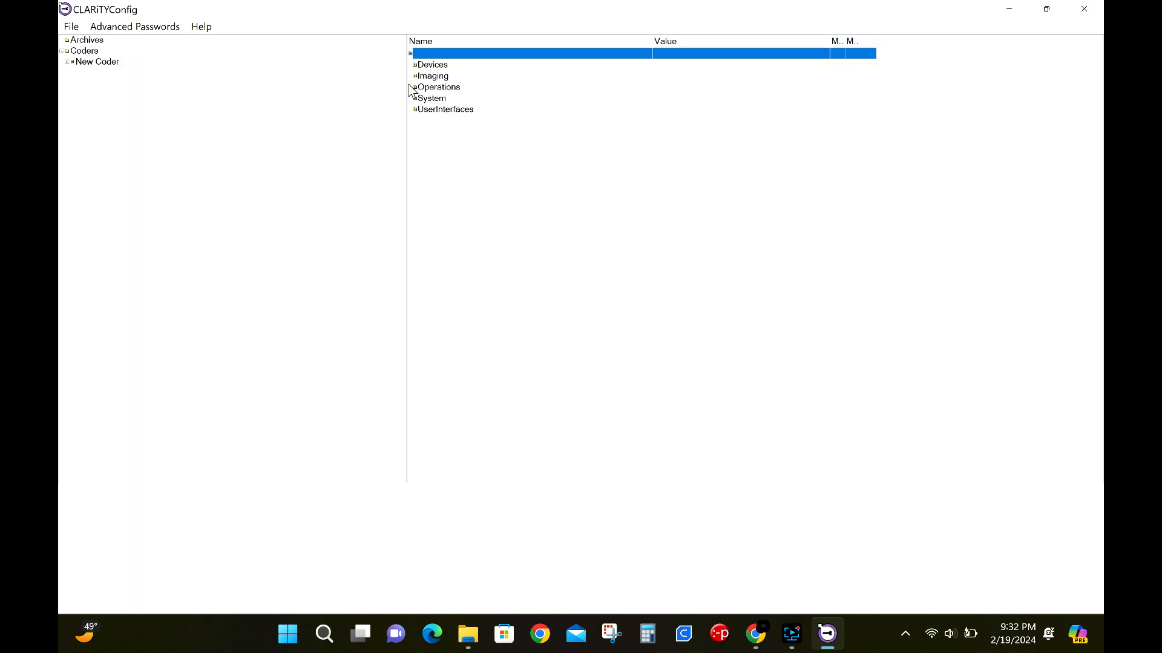
pyautogui.click(432, 65)
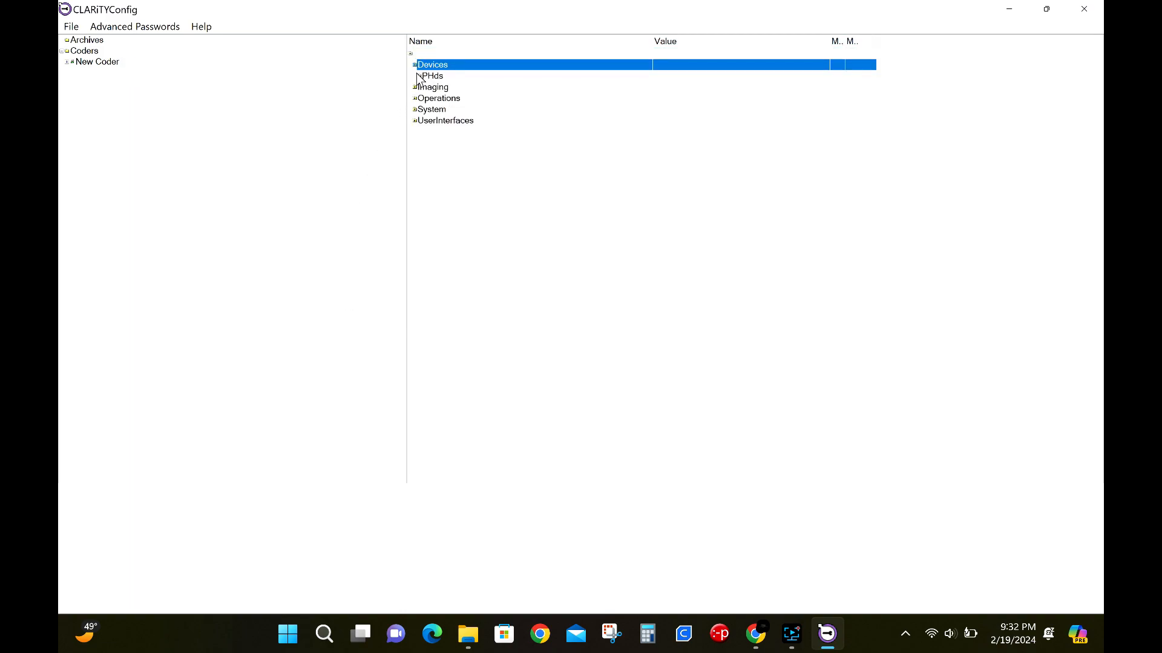
pyautogui.moveTo(415, 110)
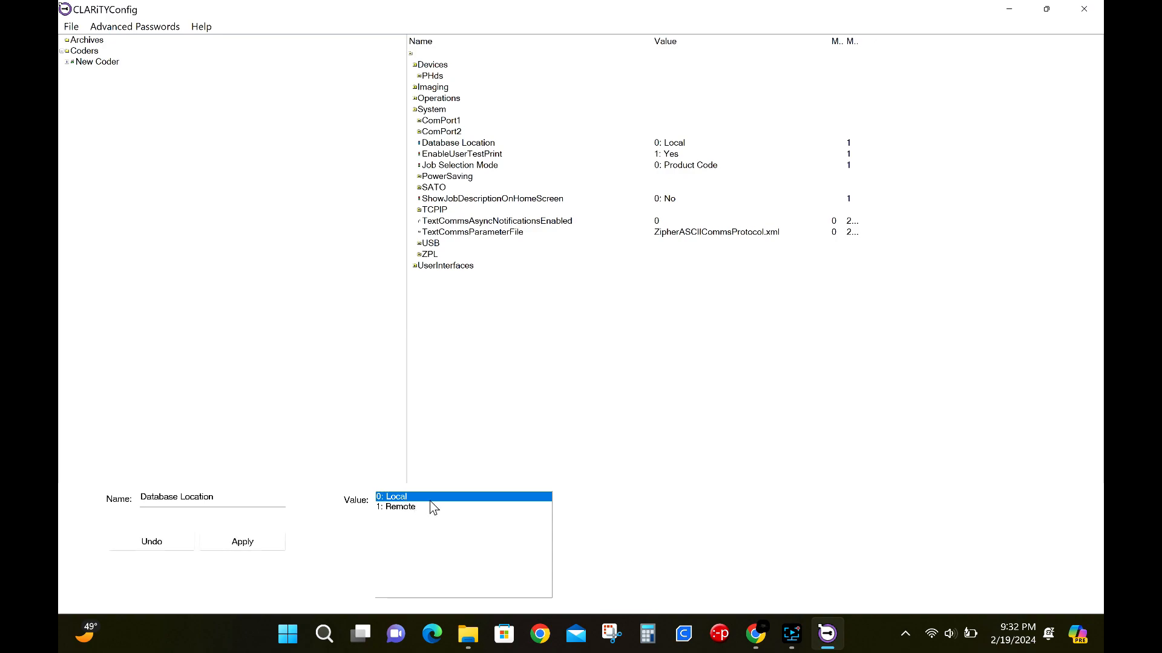
# - Set Database Location to '1: Remote' and download it to the coder, acknowledging the archive warning
pyautogui.click(400, 507)
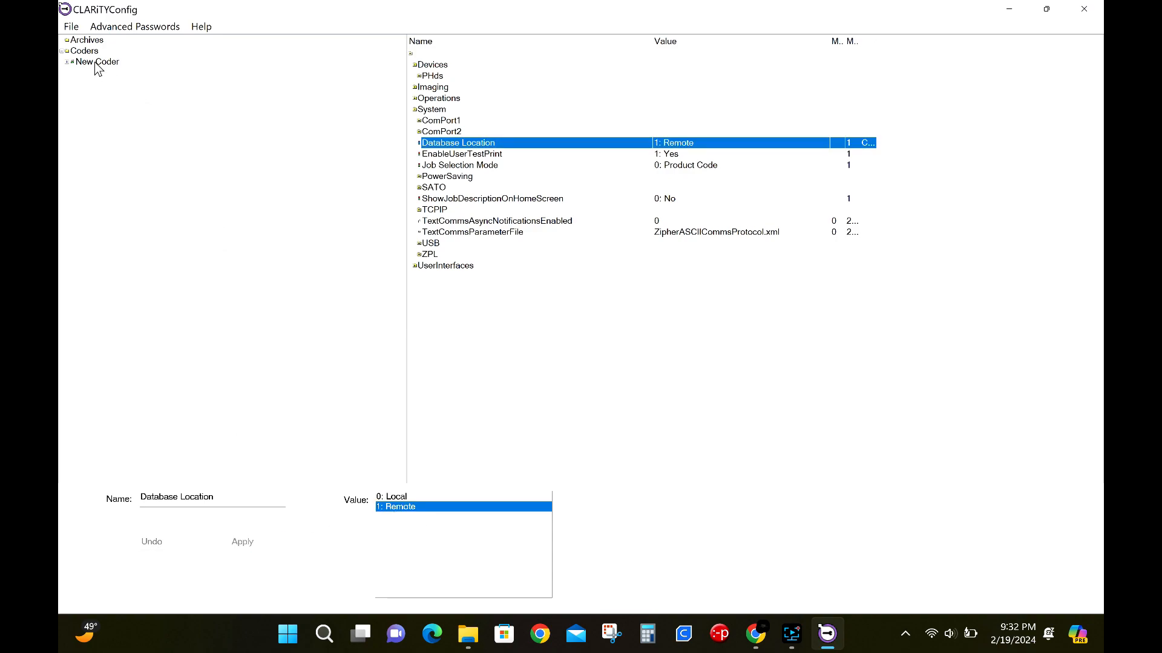
pyautogui.click(294, 526)
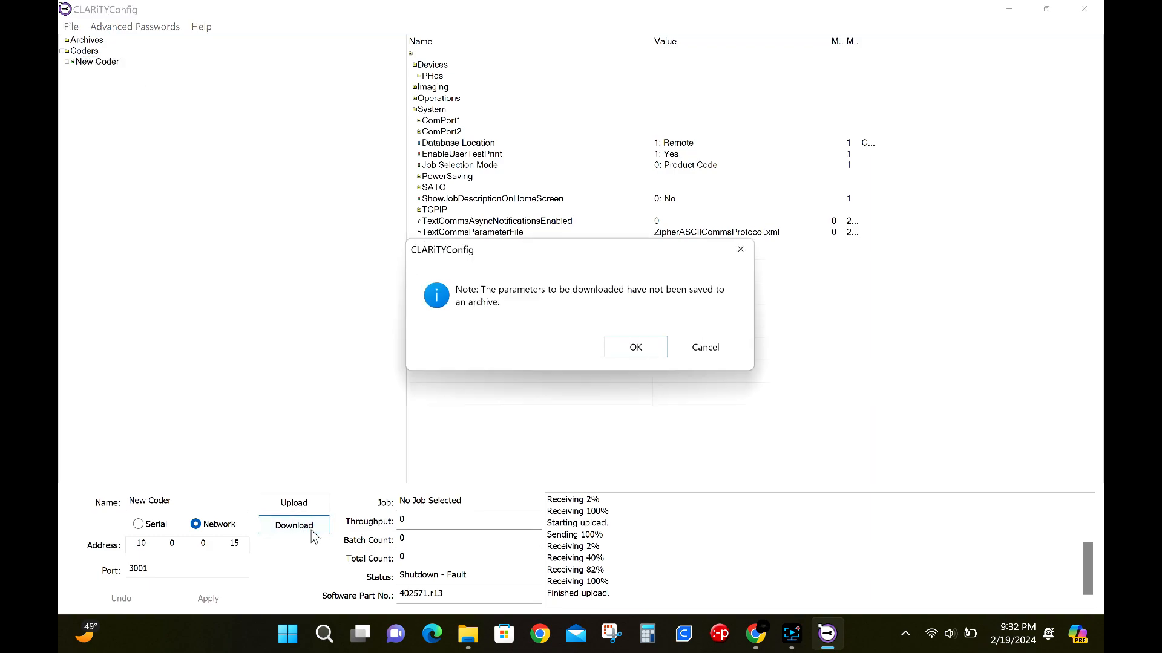
pyautogui.click(634, 348)
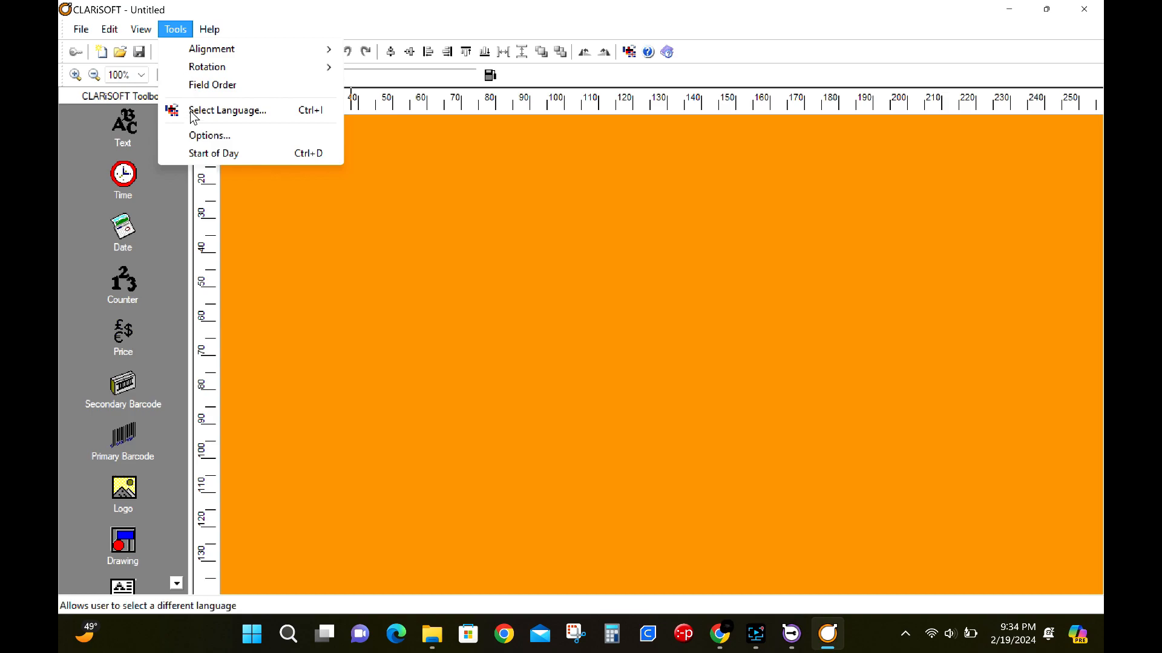
# - In Options, select TCP/IP printing with IP address 10.0.0.1 and enter port 300
pyautogui.click(209, 135)
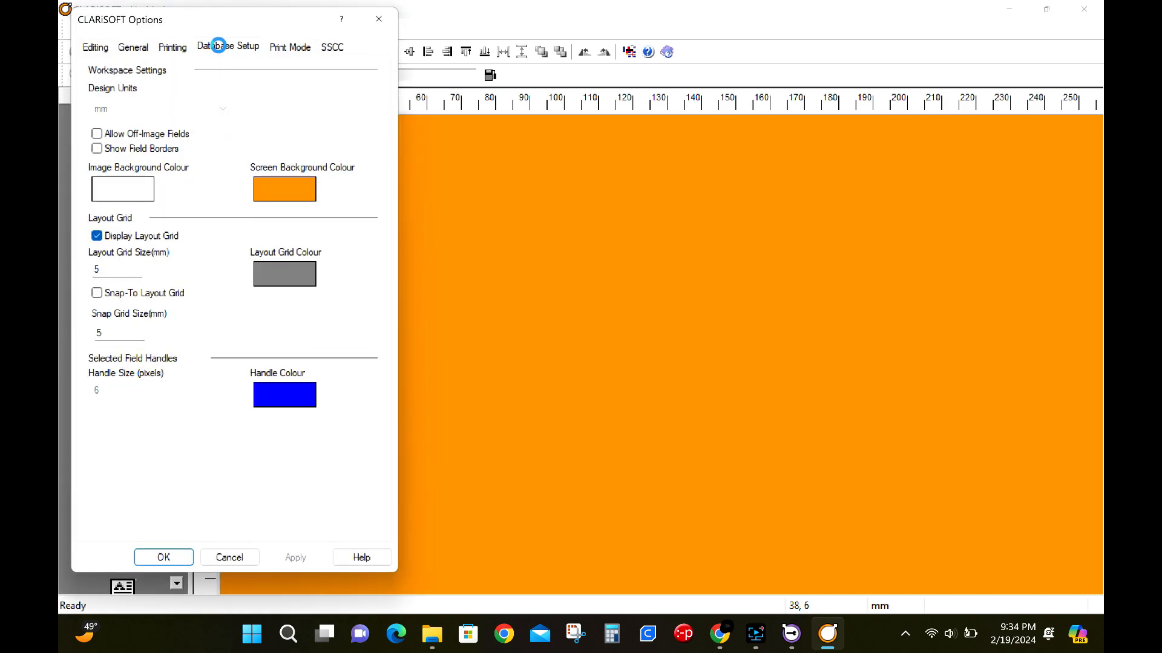
pyautogui.click(228, 46)
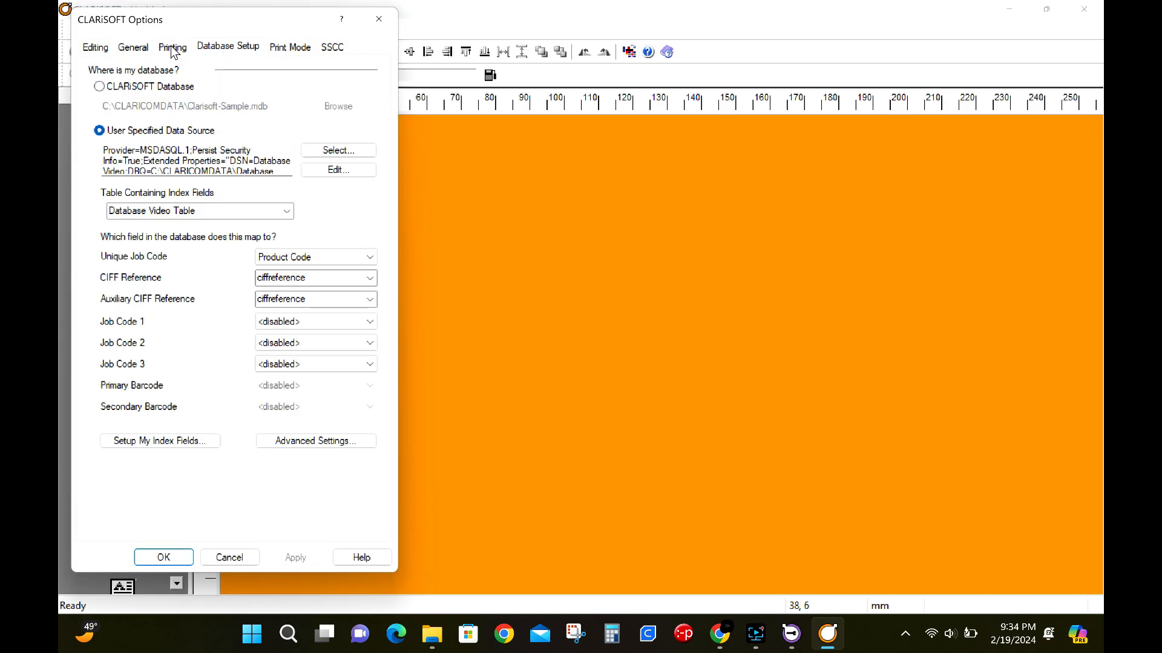
pyautogui.click(173, 46)
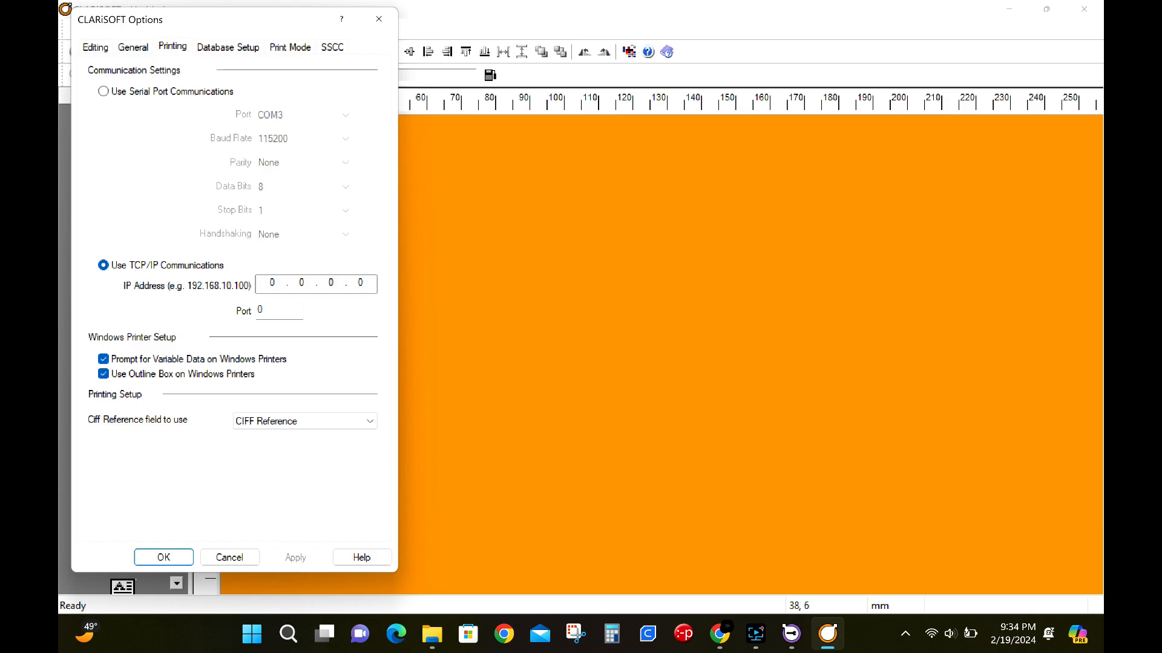
pyautogui.write('10')
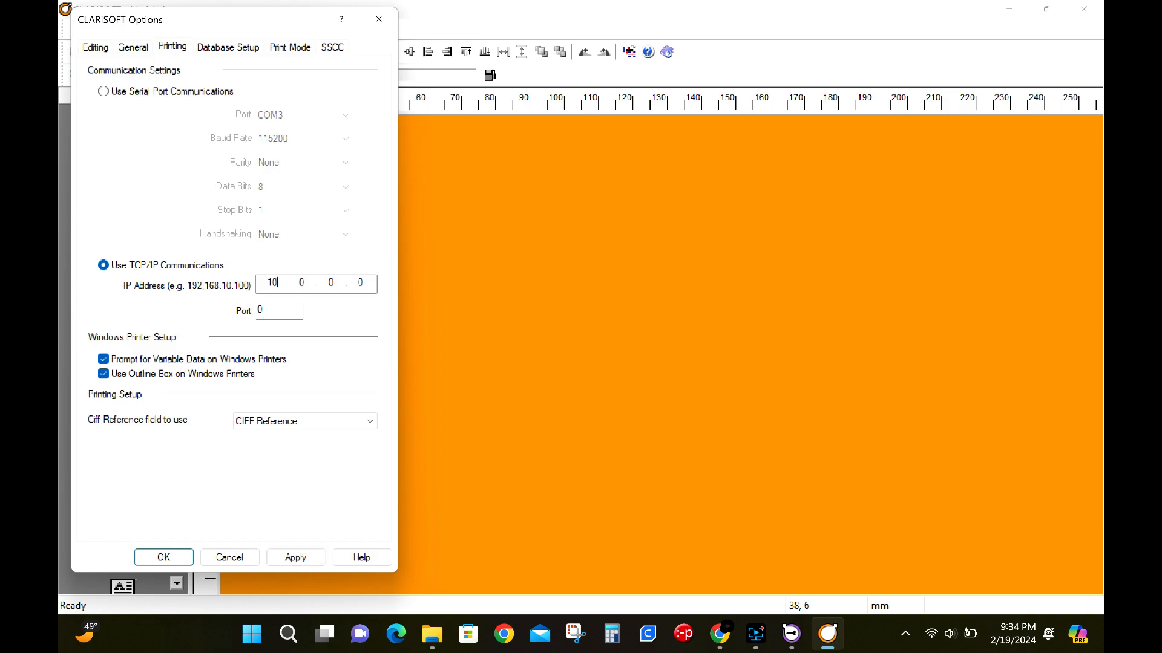
pyautogui.write('1')
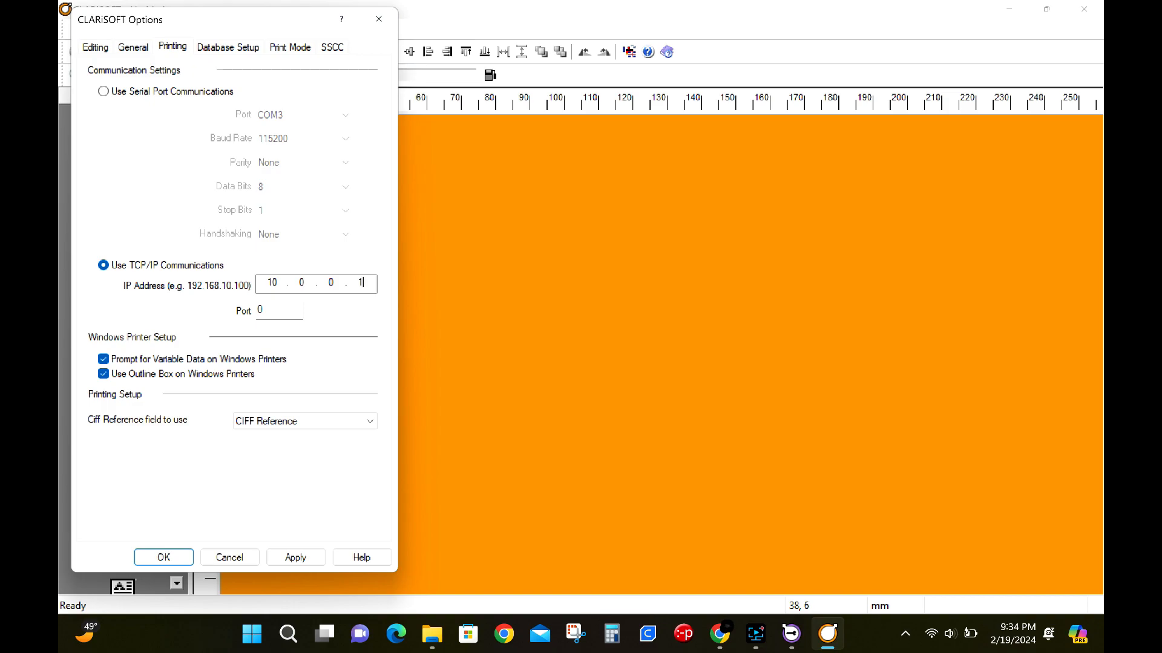
pyautogui.write('300')
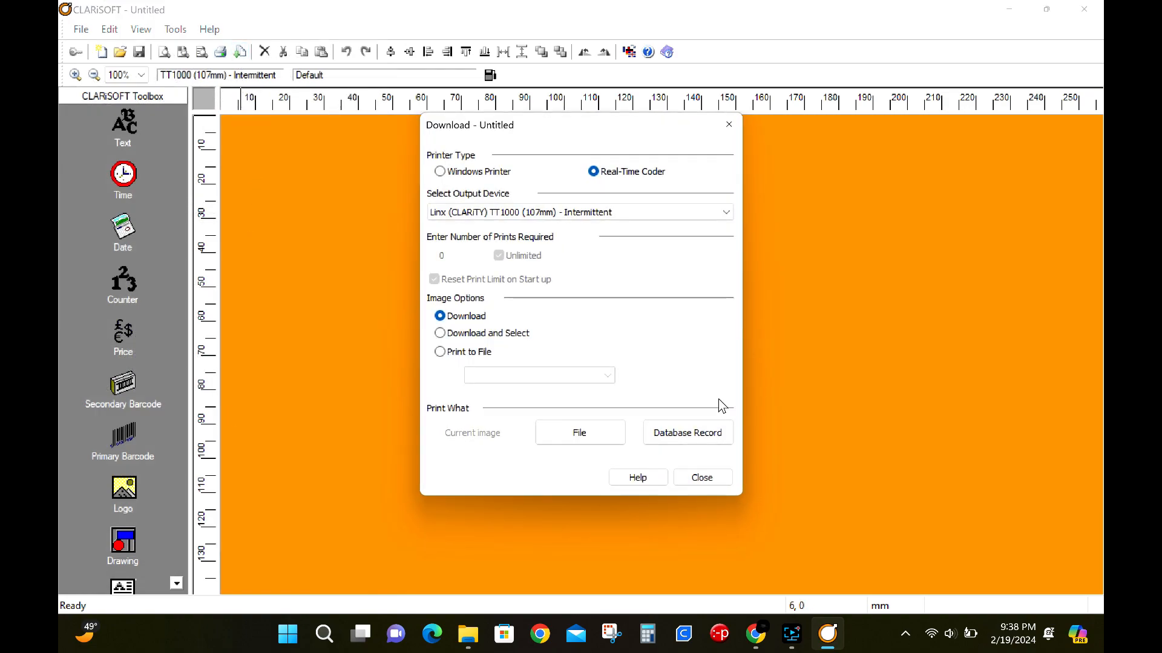
# - Download product code 2003 (Gummy Shark) from the database records and confirm the job selection
pyautogui.click(686, 432)
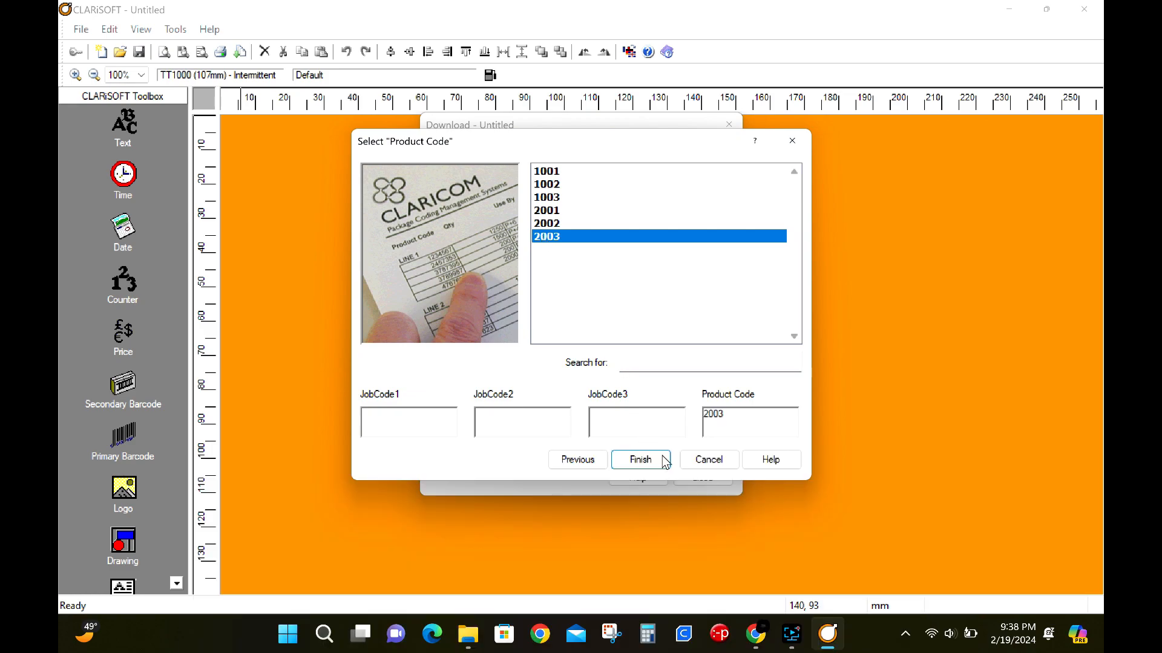
pyautogui.click(640, 459)
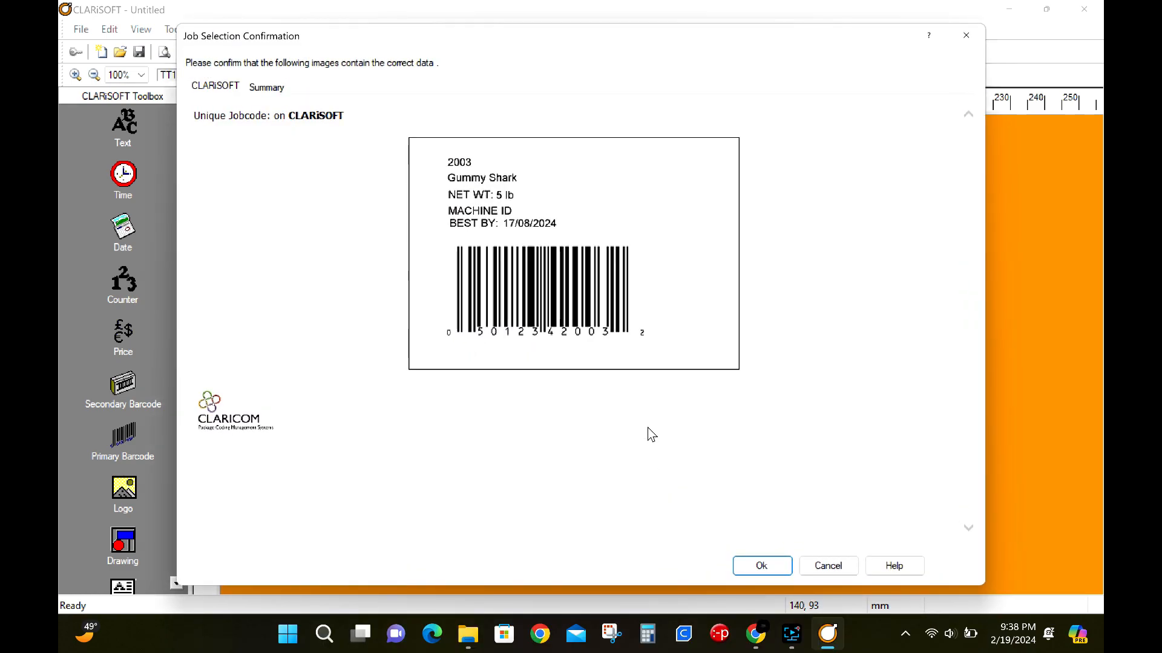
pyautogui.moveTo(600, 351)
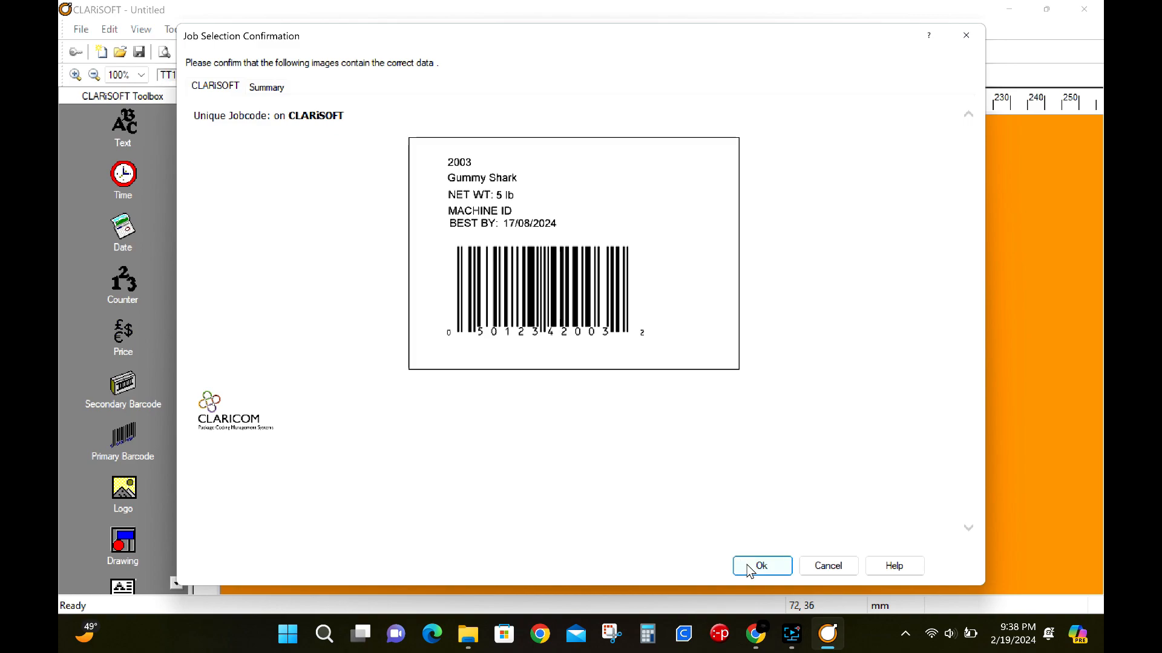
pyautogui.click(761, 565)
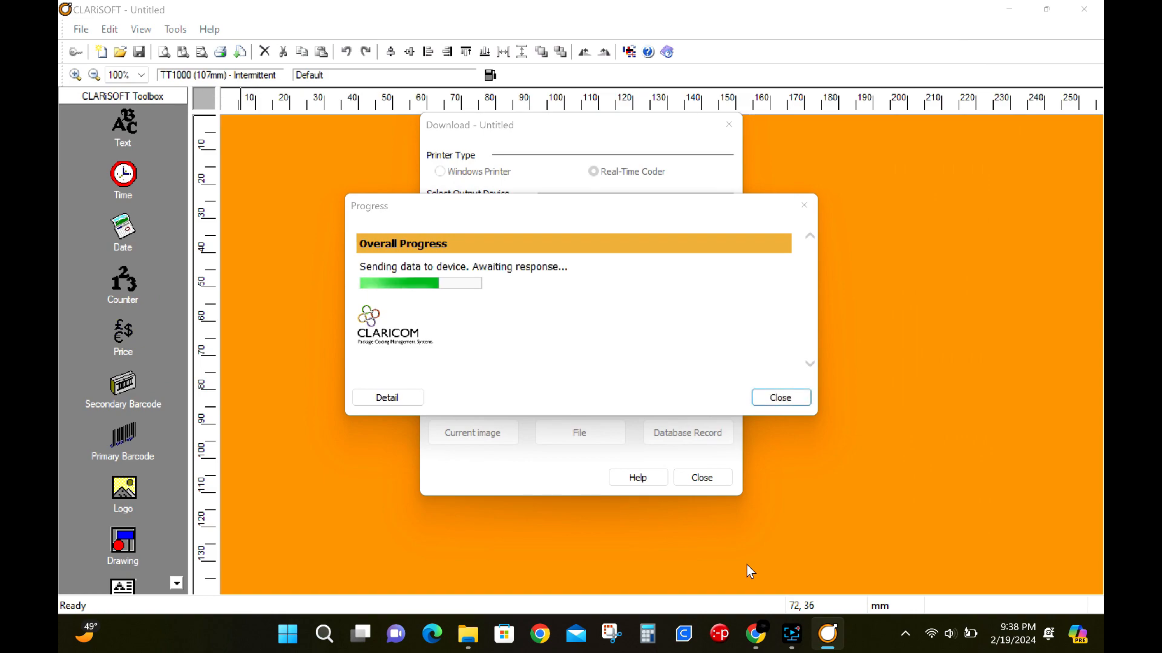